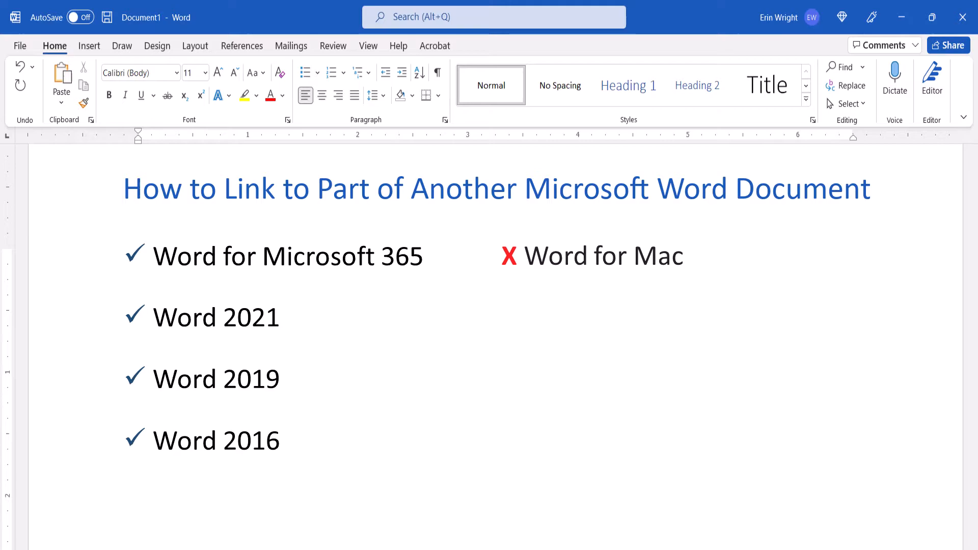
Select 'Product A' in the page 3 paragraph and copy it to the clipboard
type("Word for the web")
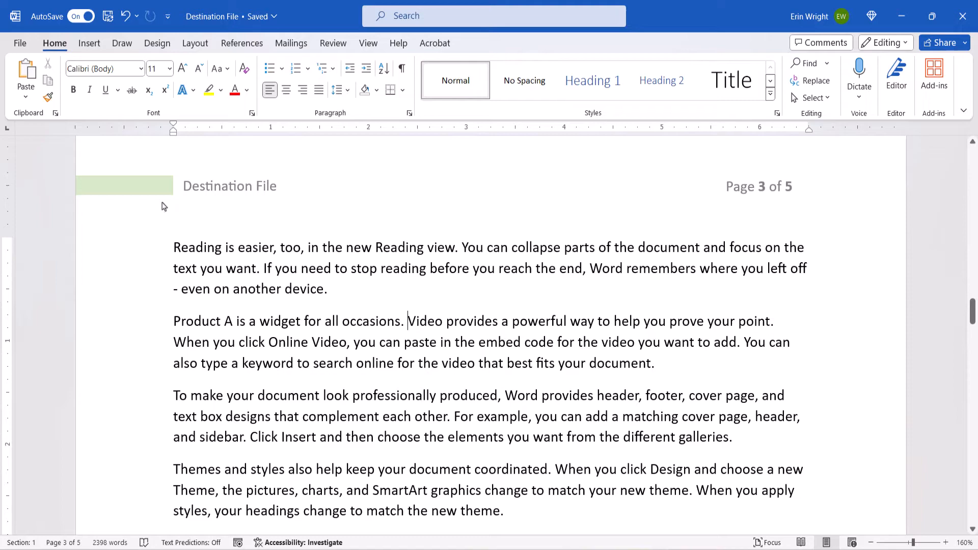
mouse_move(152, 323)
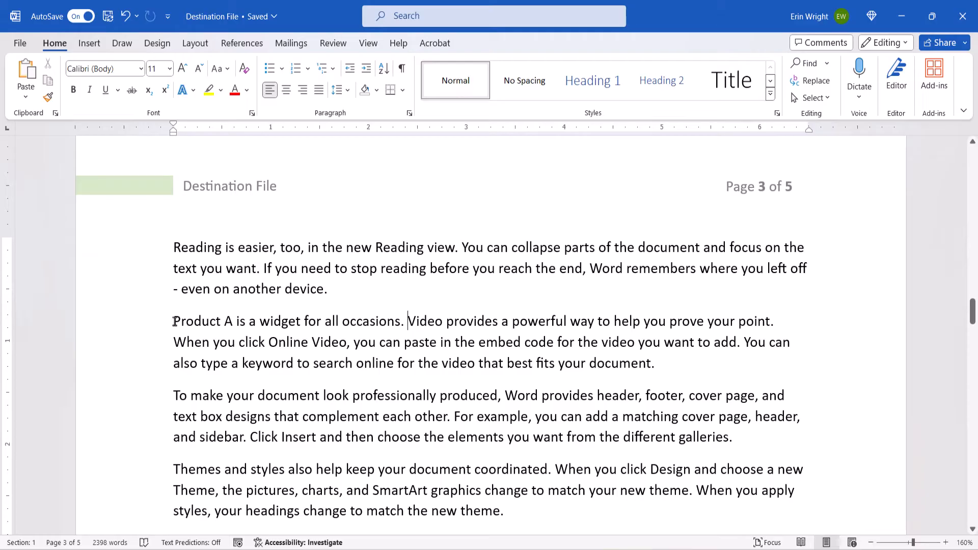
double_click(196, 321)
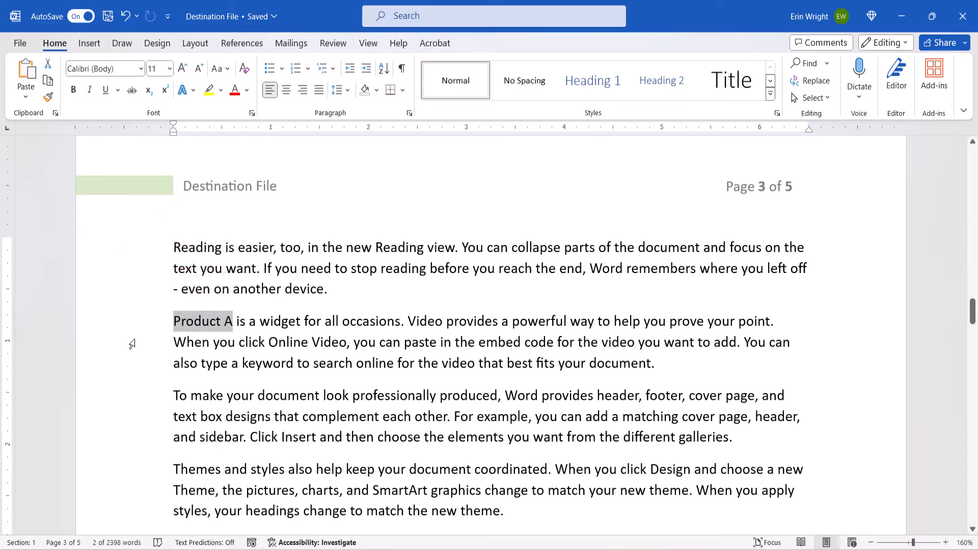
key("ctrl+c")
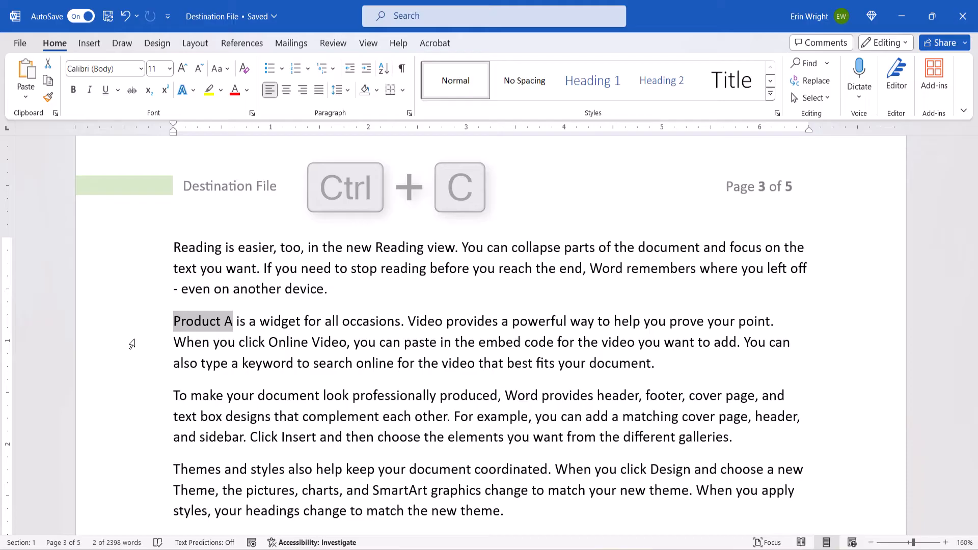
key("ctrl+c")
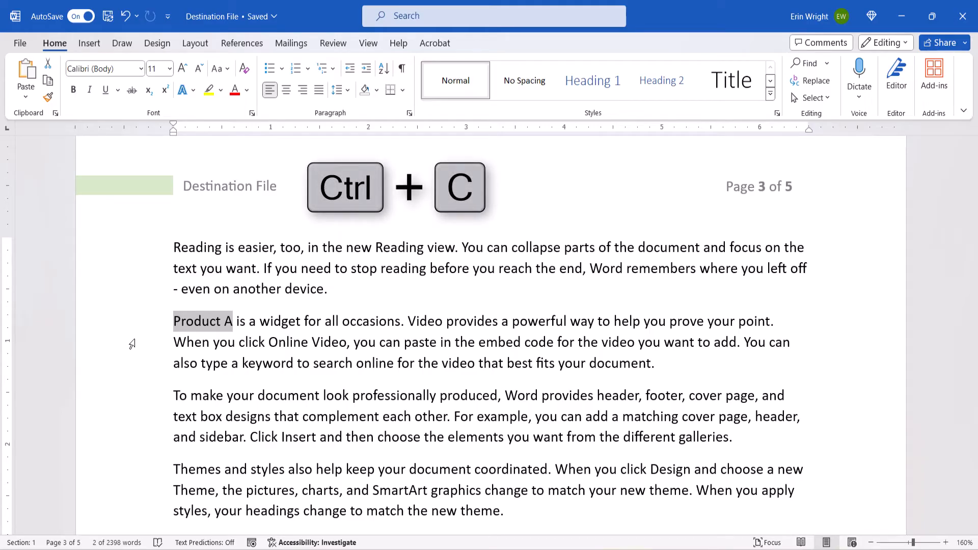
key("ctrl+c")
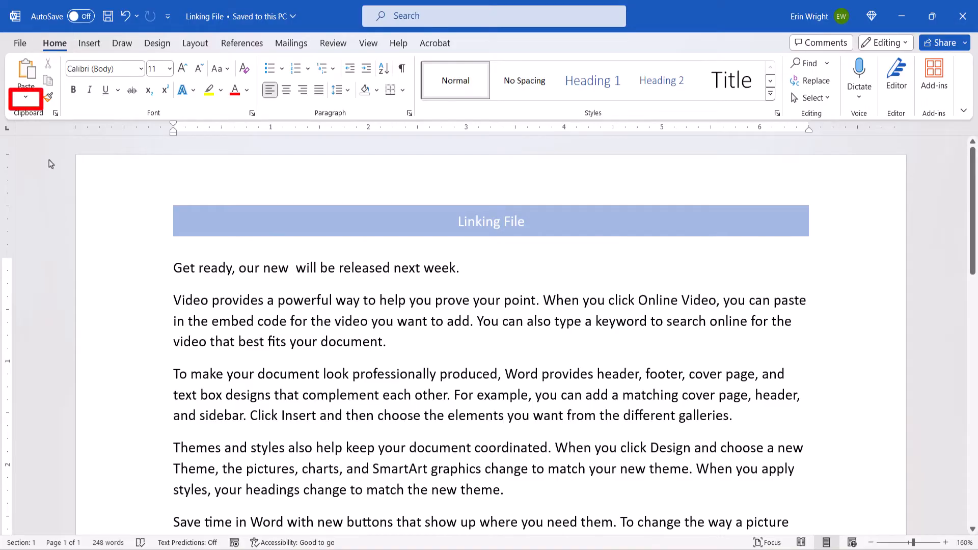
Choose Paste Special from the Home ribbon's Paste dropdown in Linking File
left_click(26, 100)
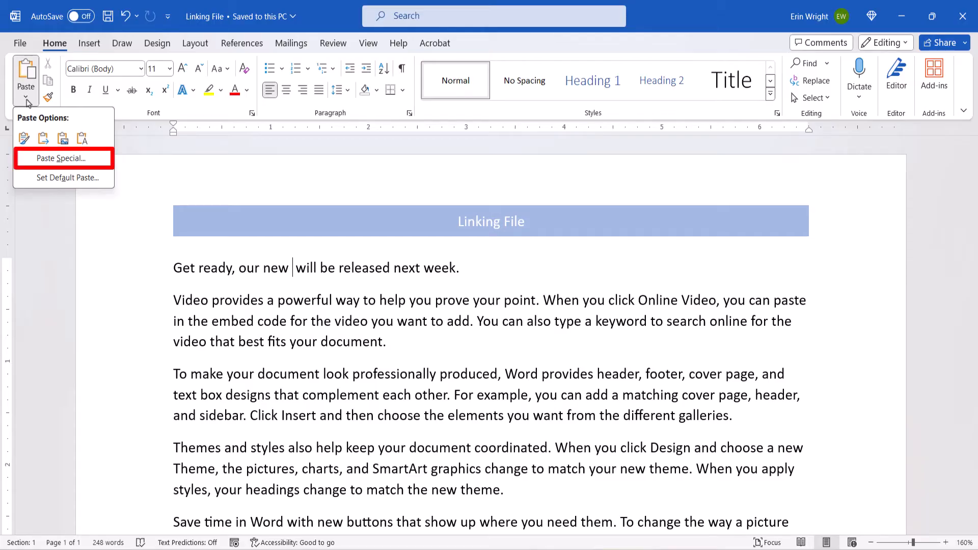
left_click(57, 158)
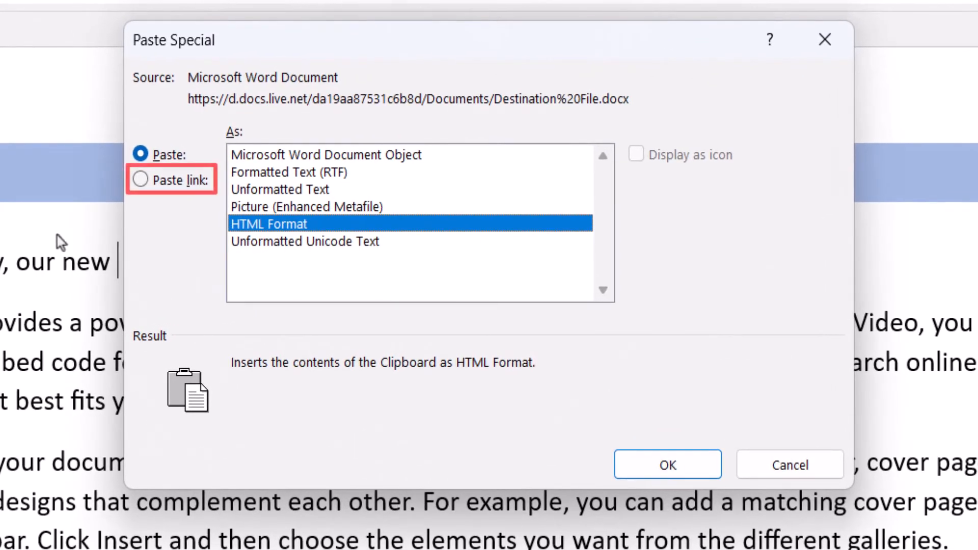
Paste 'Product A' as a Word Hyperlink via Paste link and confirm with OK
left_click(141, 180)
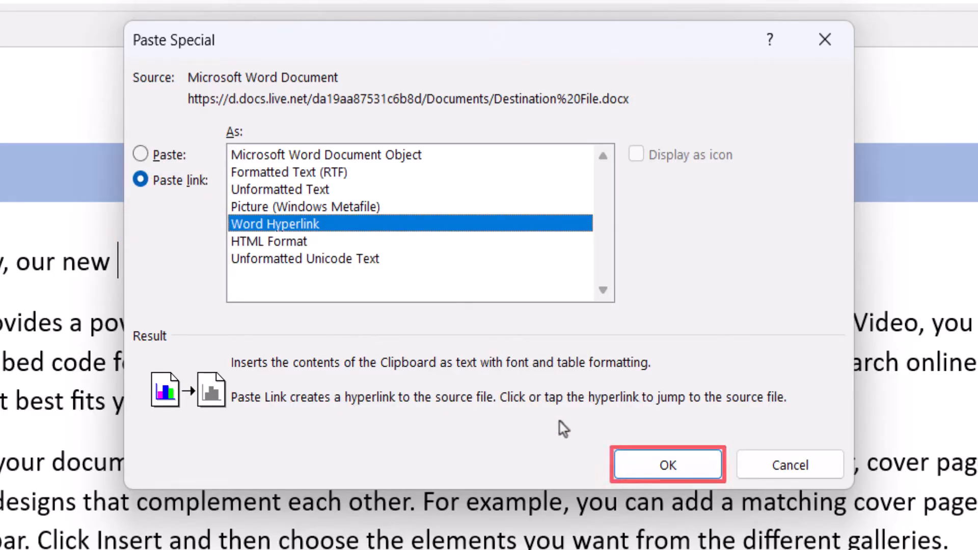
left_click(668, 464)
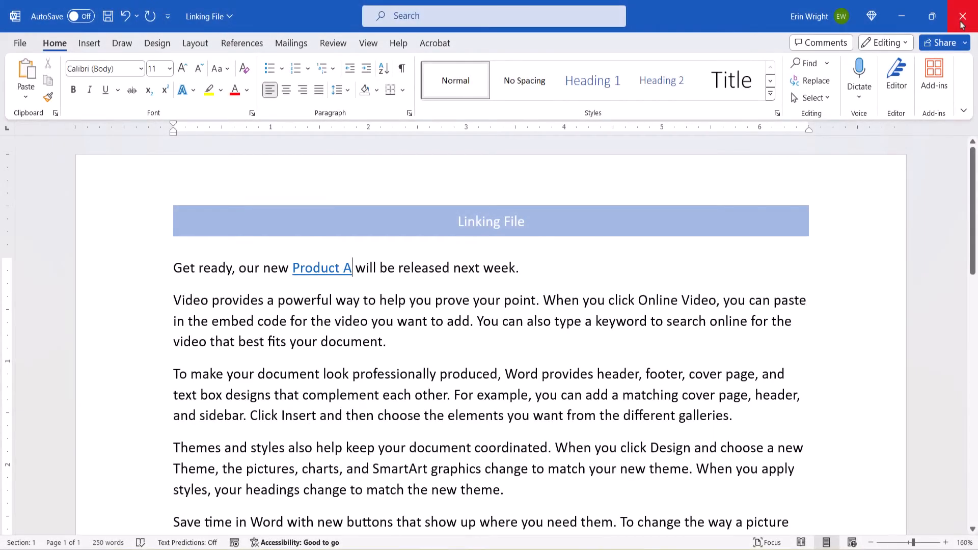
key("ctrl")
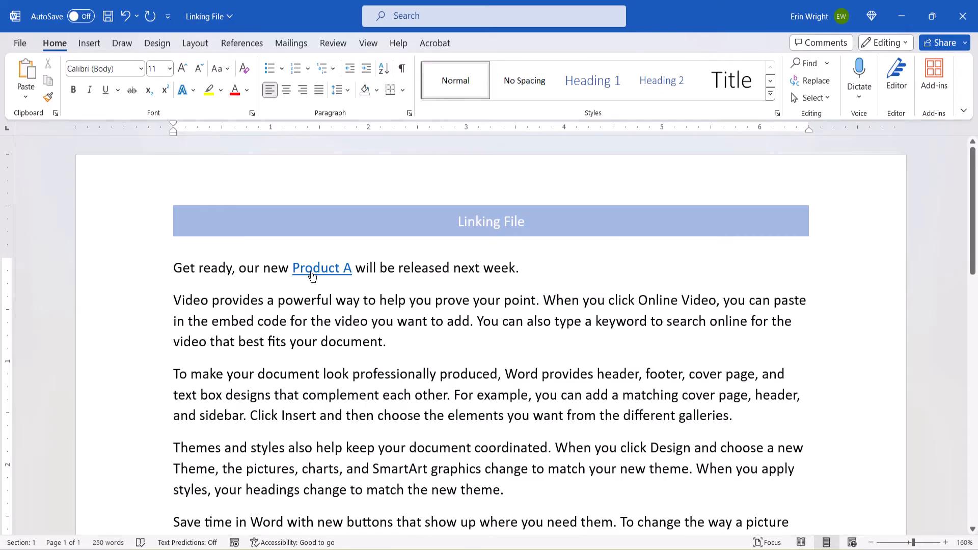
left_click(321, 268)
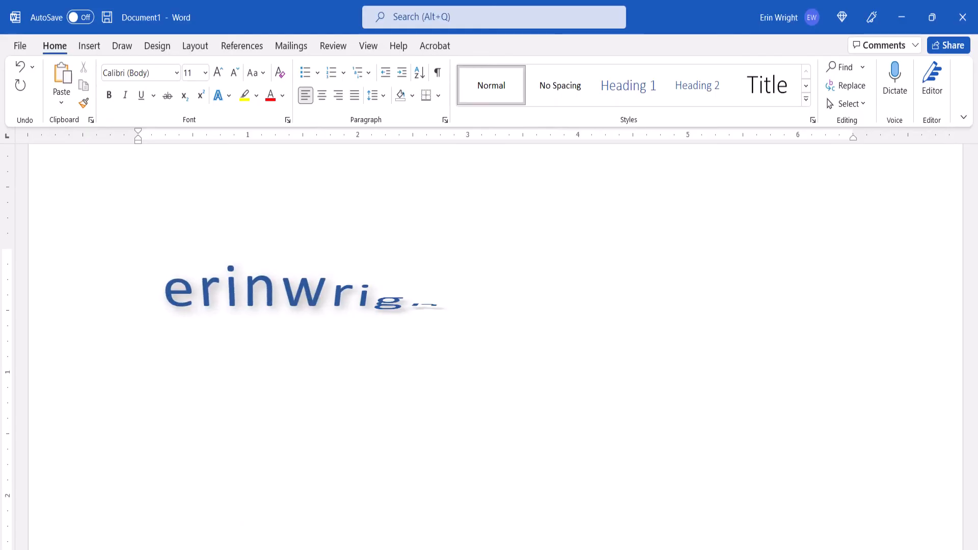
type("twriting.com")
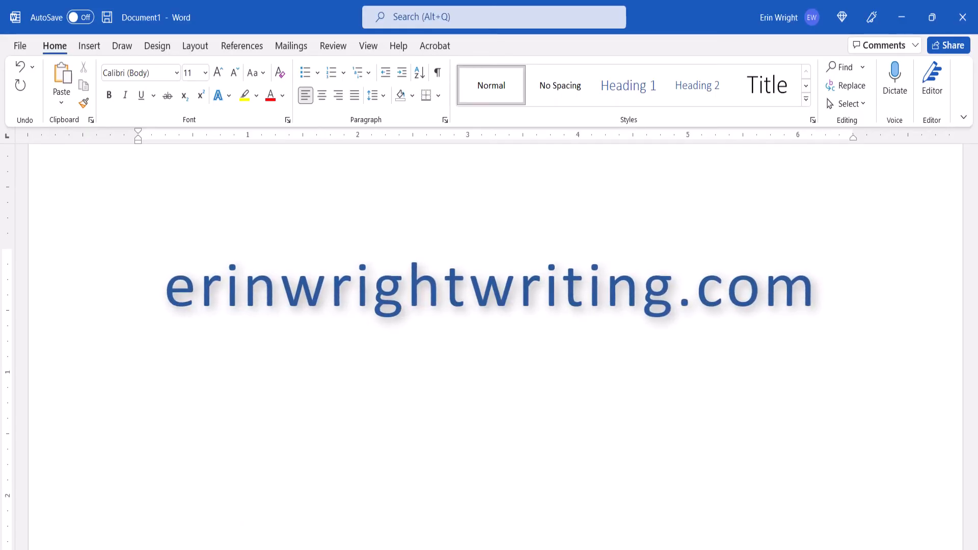